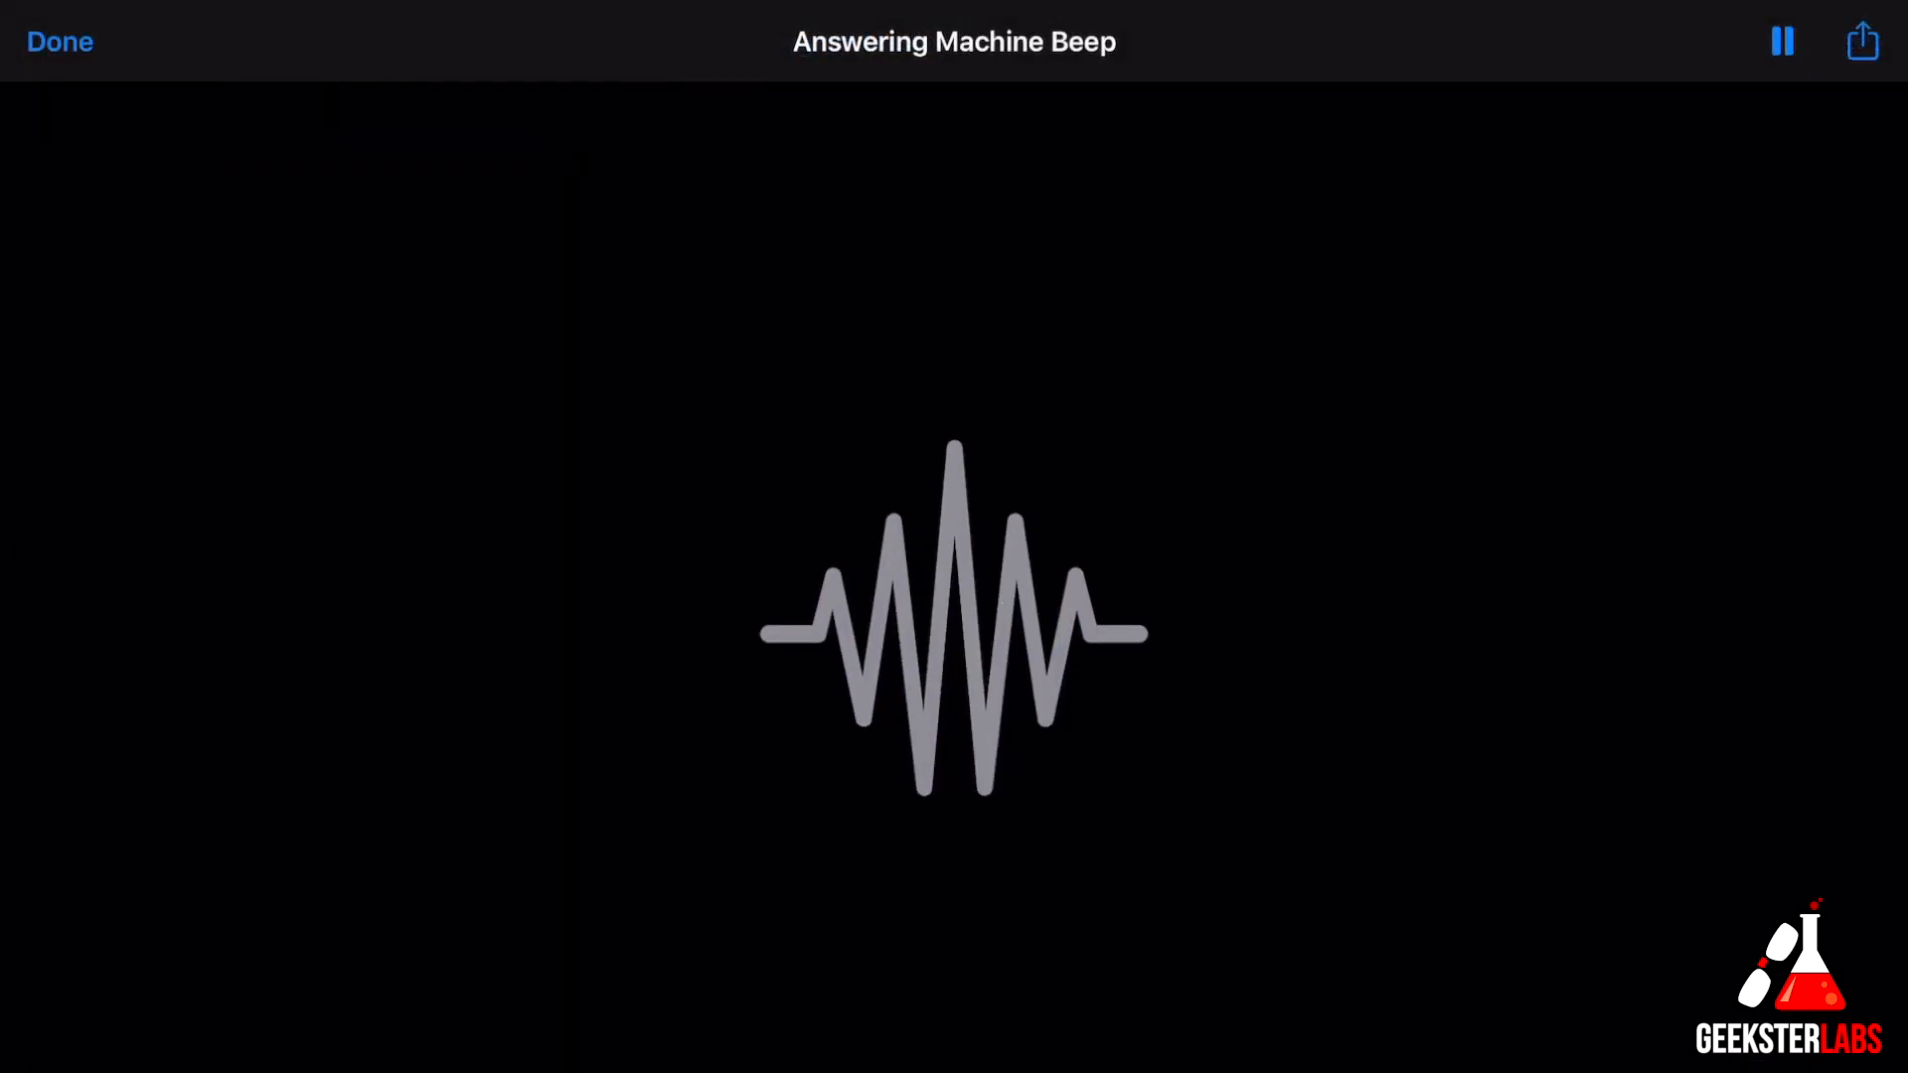
Pause the Answering Machine Beep audio and close its preview, back to Final Cut Original Media
{"action": "left_click", "coordinate": [1783, 40]}
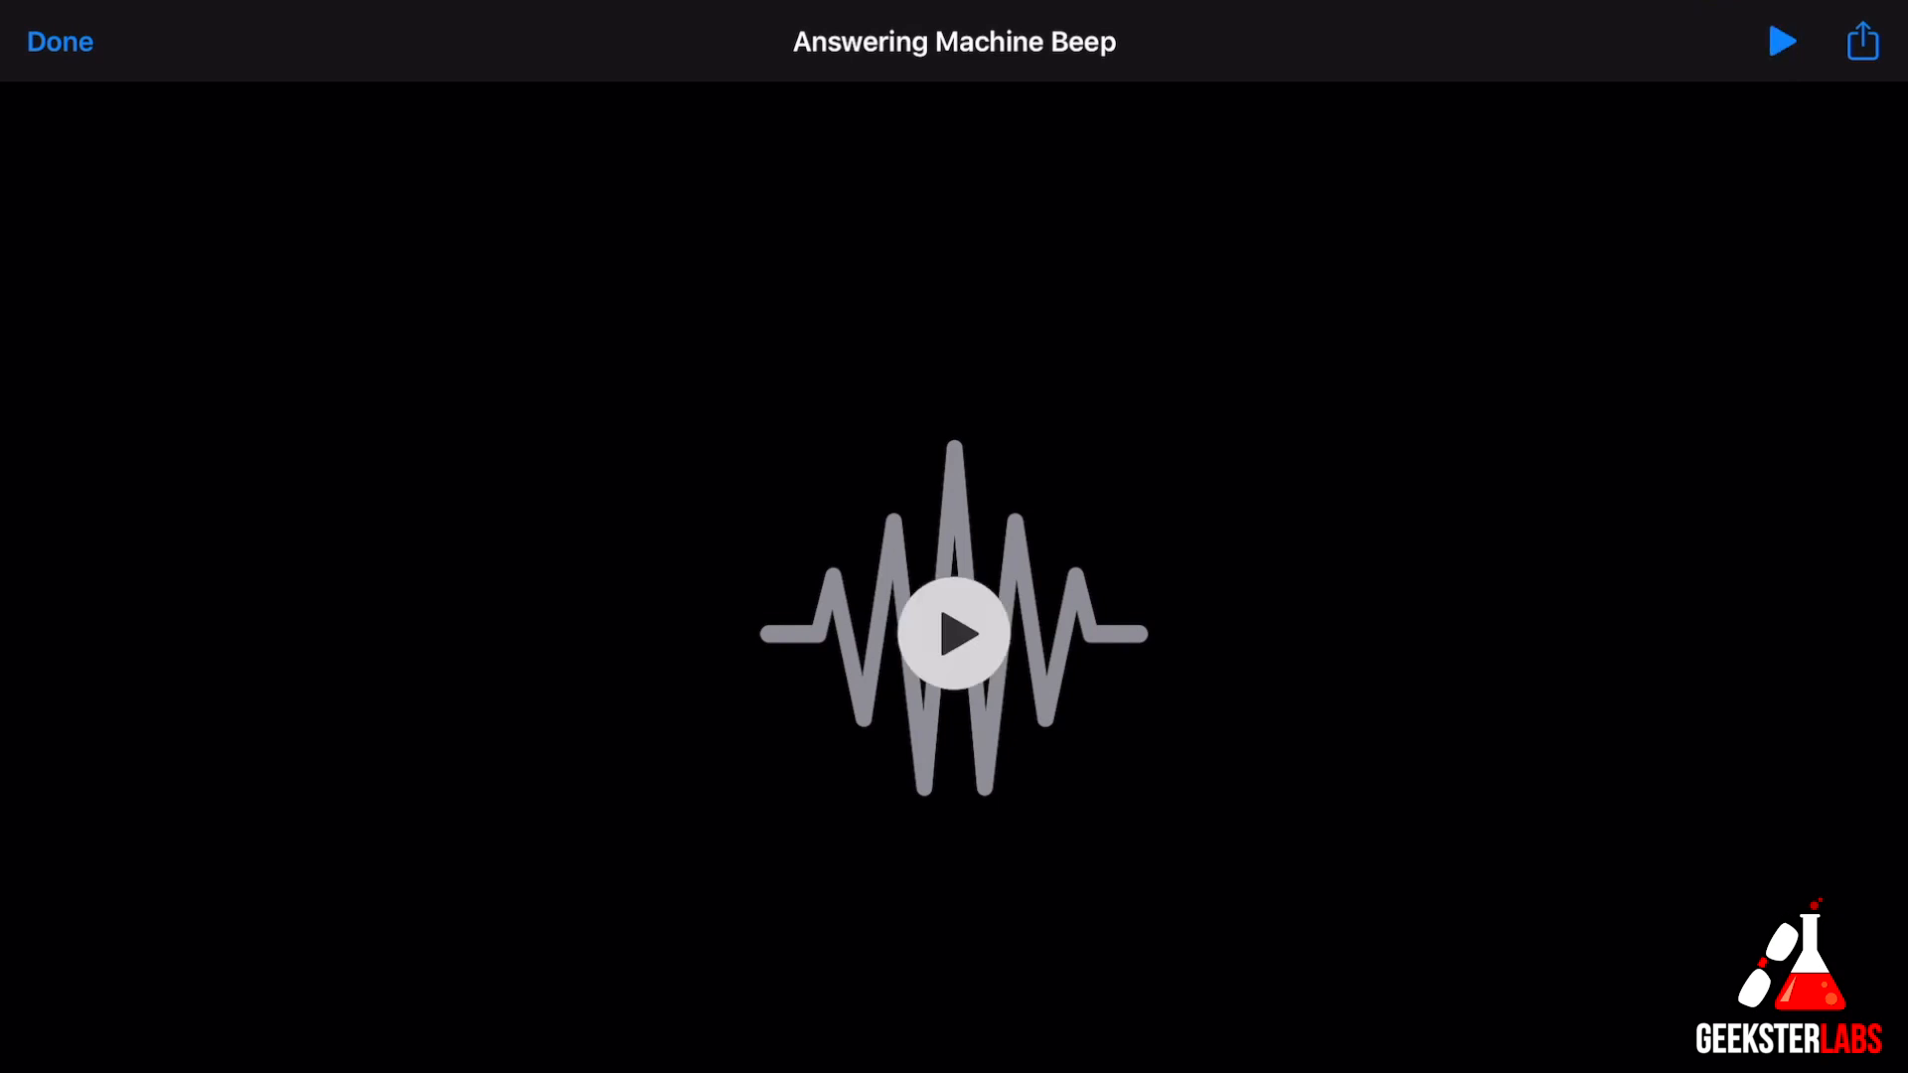
{"action": "left_click", "coordinate": [60, 41]}
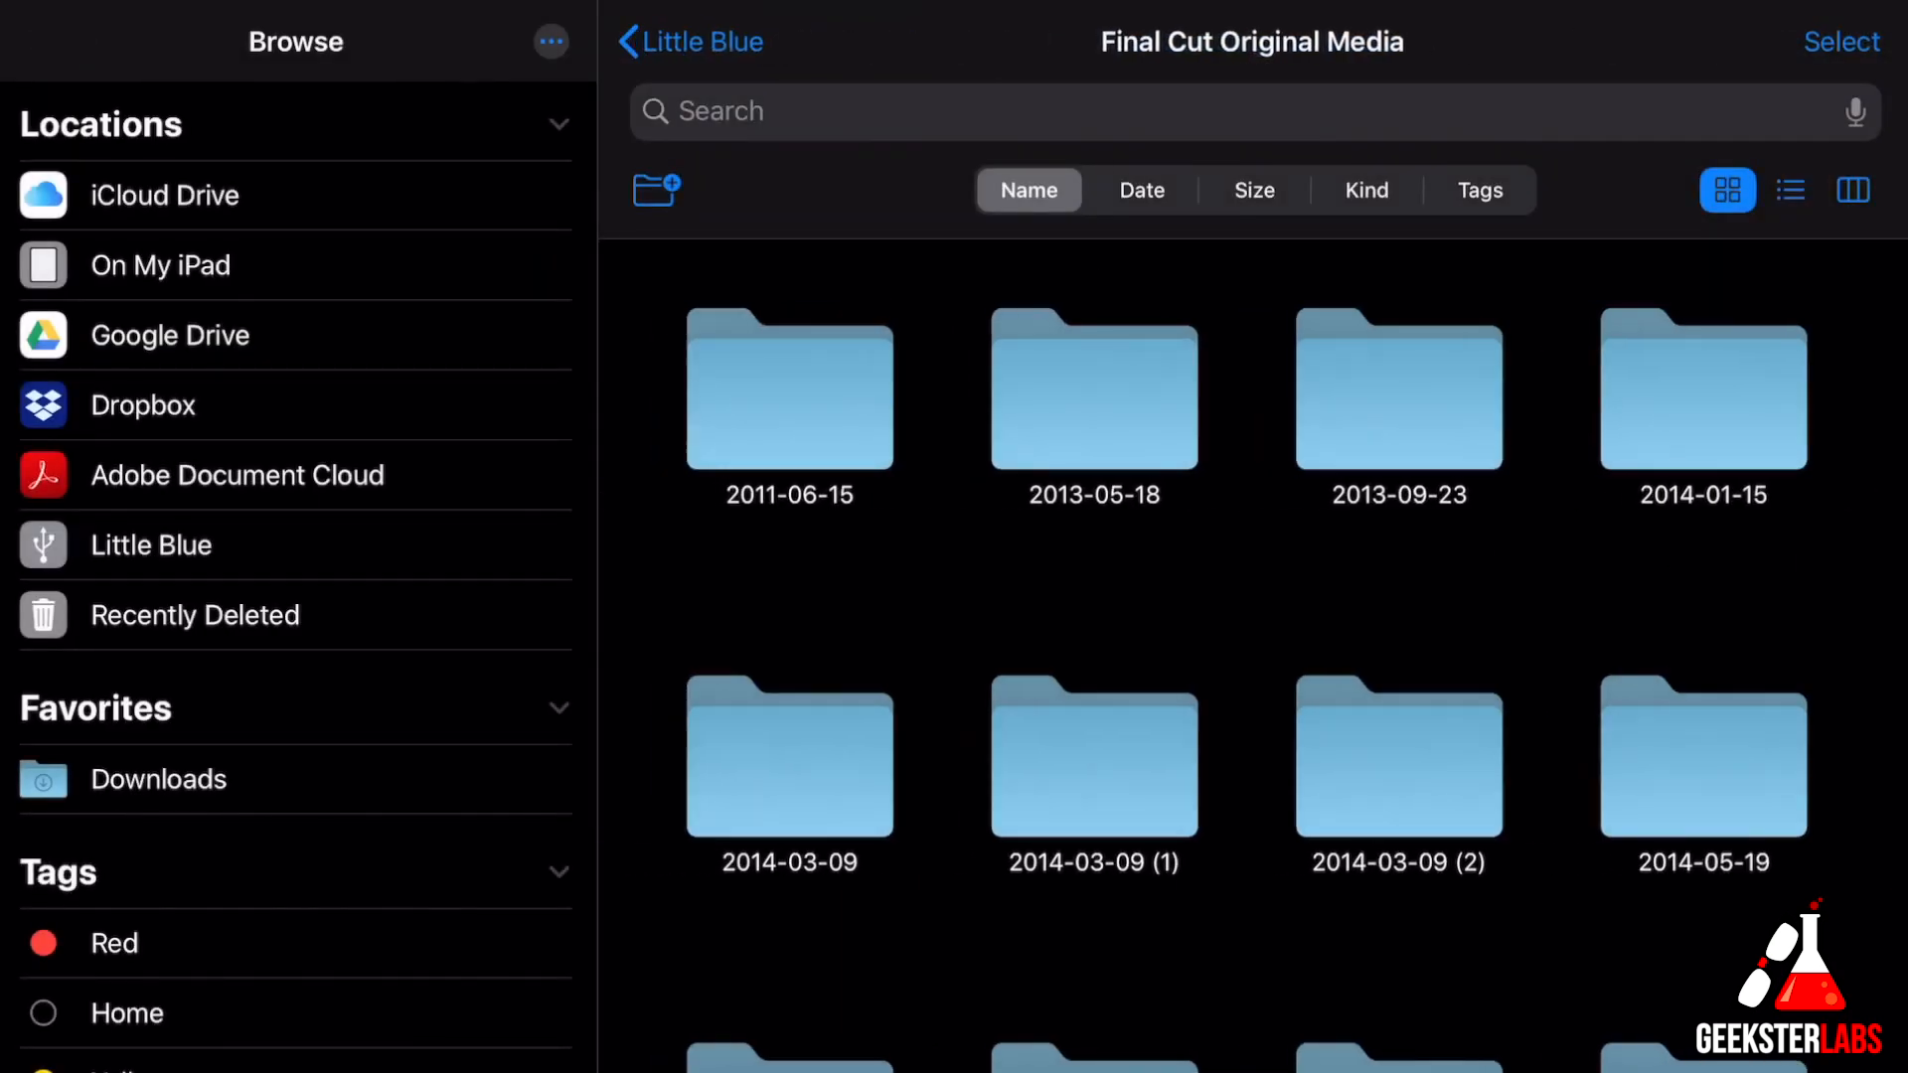